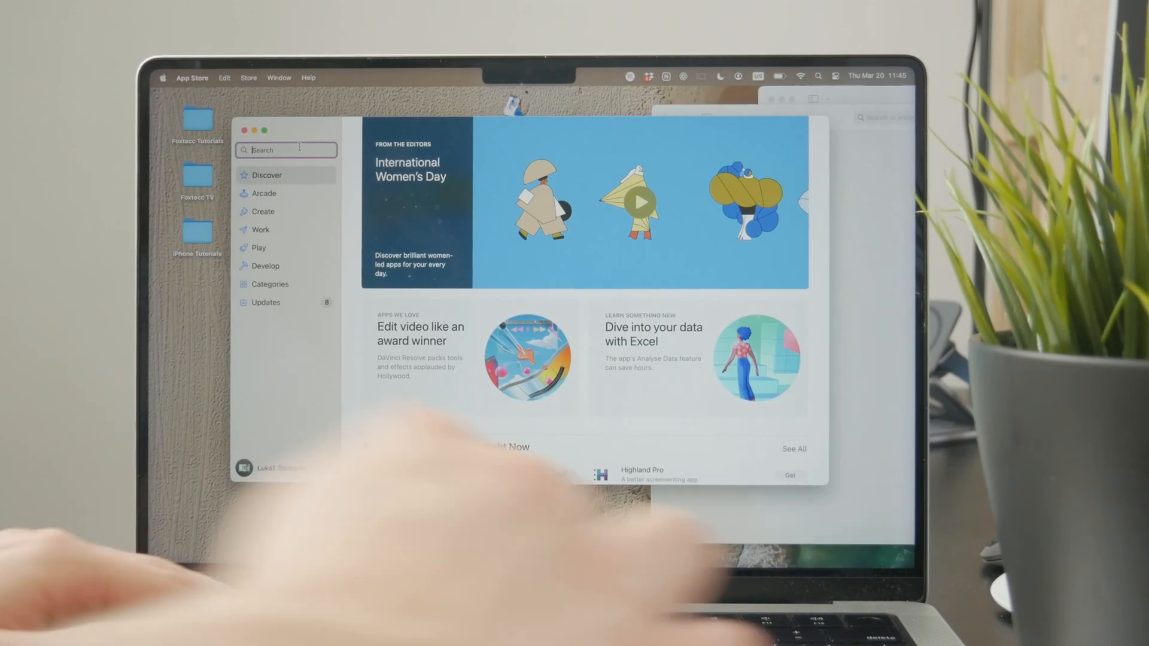
- Search for 'wordpress' to look up the WordPress app
text(wordpress)
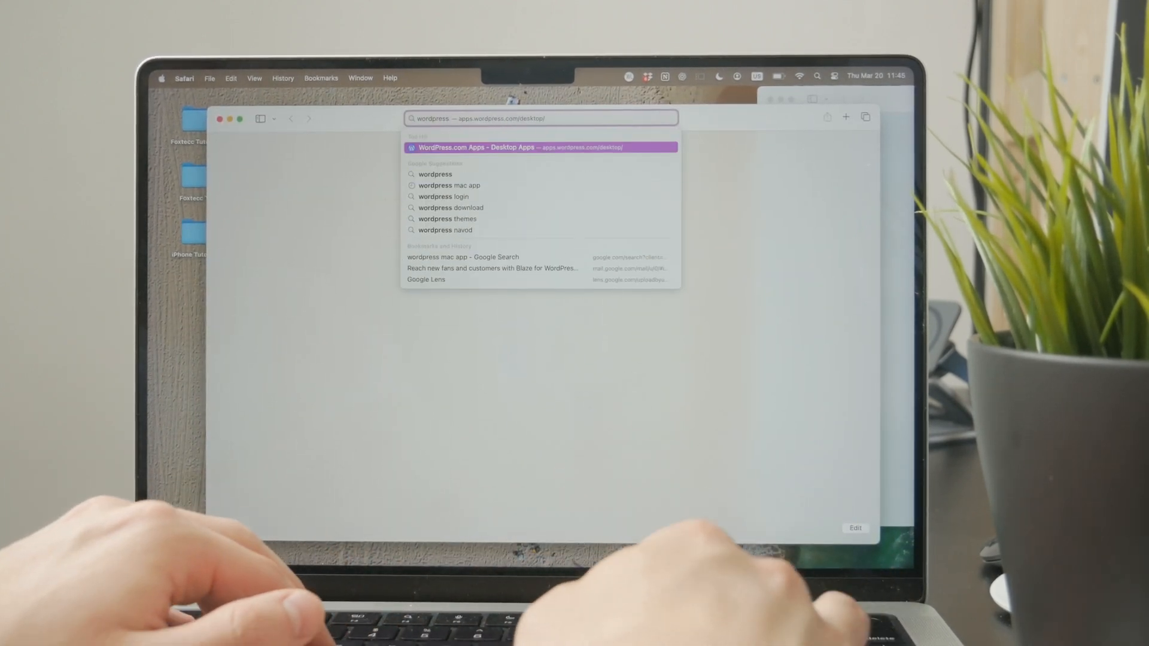
- Google 'wordpress mac download' and scroll to the WordPress.com Desktop Apps result
text(wordpress mac download)
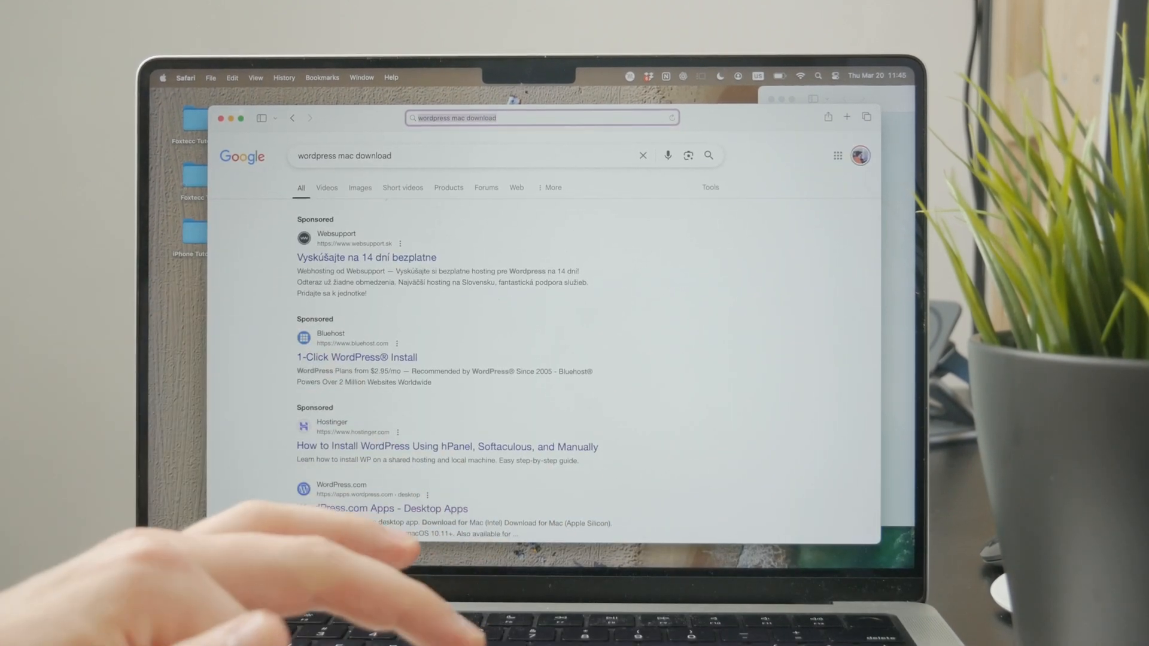
scroll(down, 3)
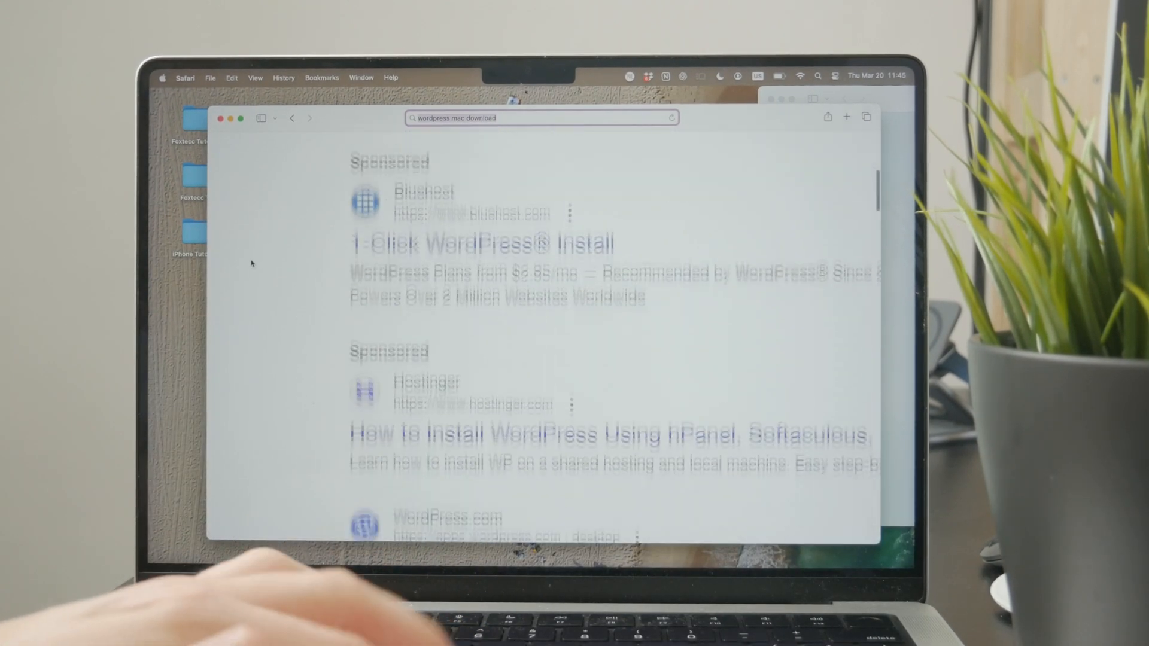
scroll(down, 3)
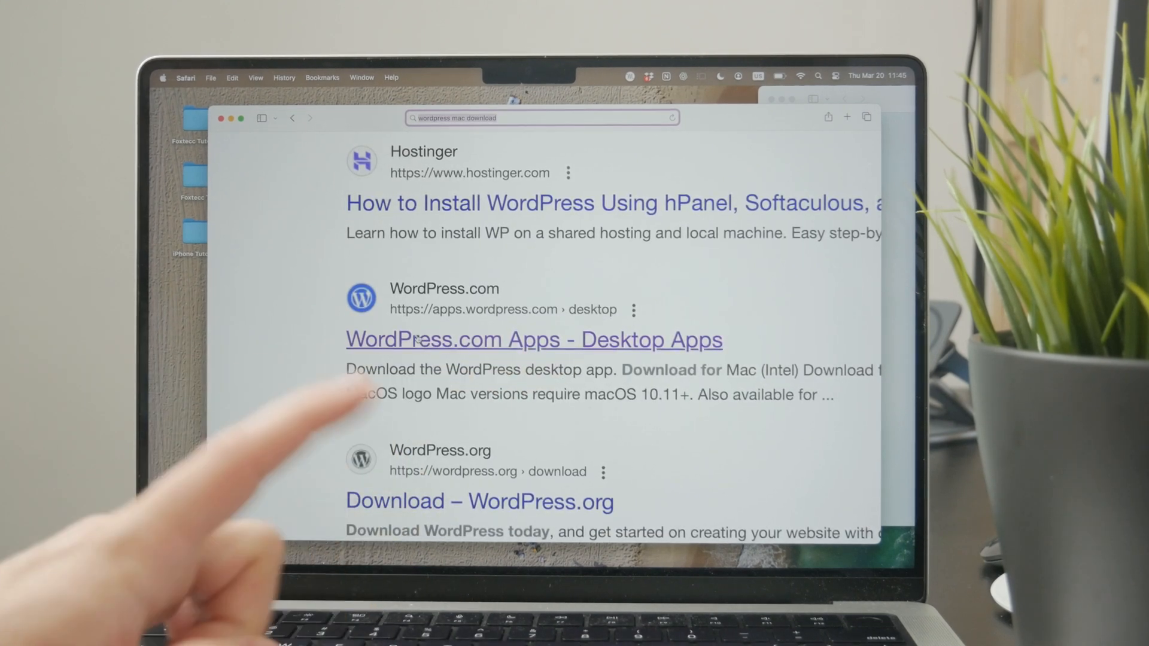
- Open the 'WordPress.com Apps - Desktop Apps' result offering Intel and Apple Silicon downloads
click(534, 340)
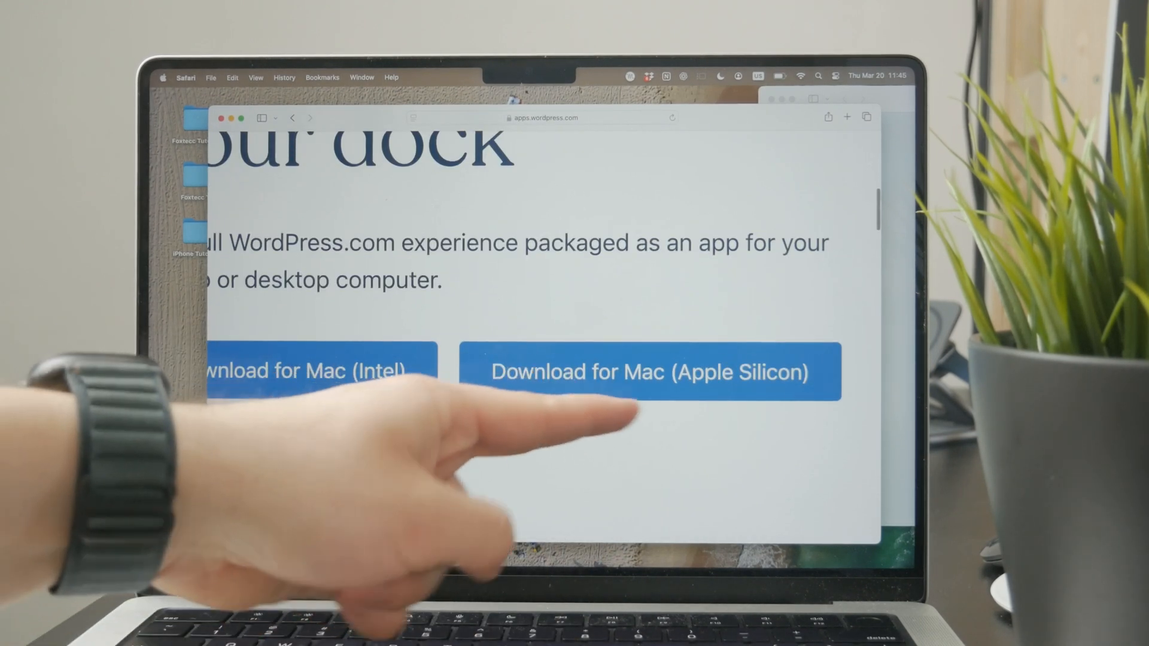
mouse_move(351, 477)
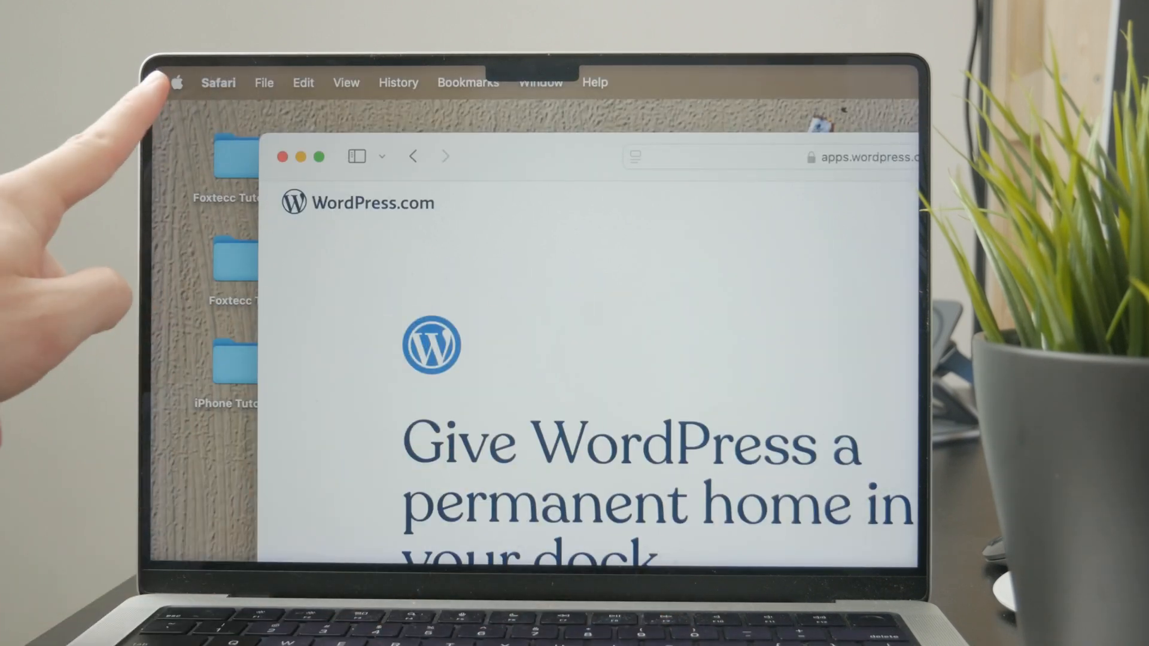
click(176, 83)
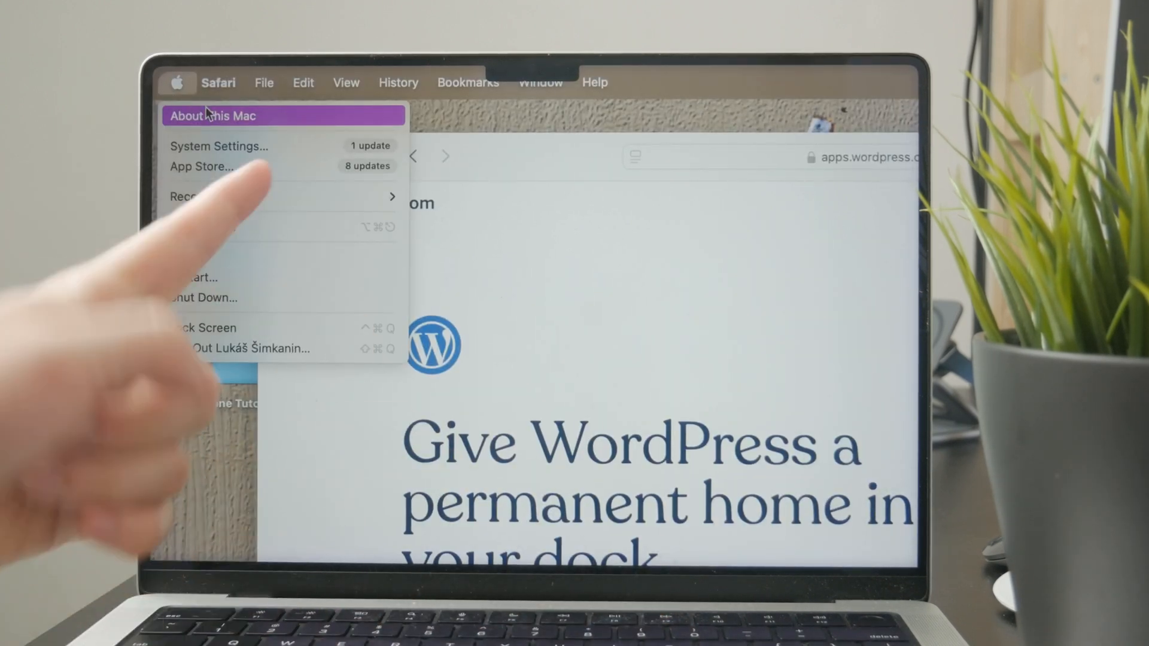
click(213, 116)
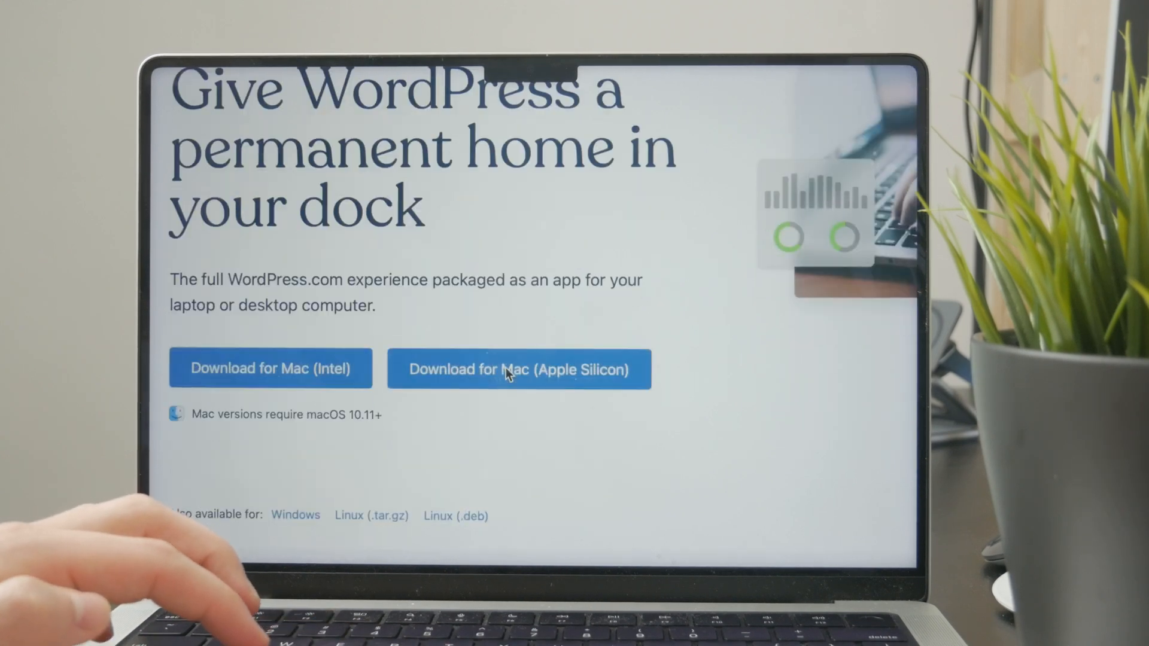
- Download the Mac (Apple Silicon) app, allow the download, and view Safari's Downloads list
click(518, 369)
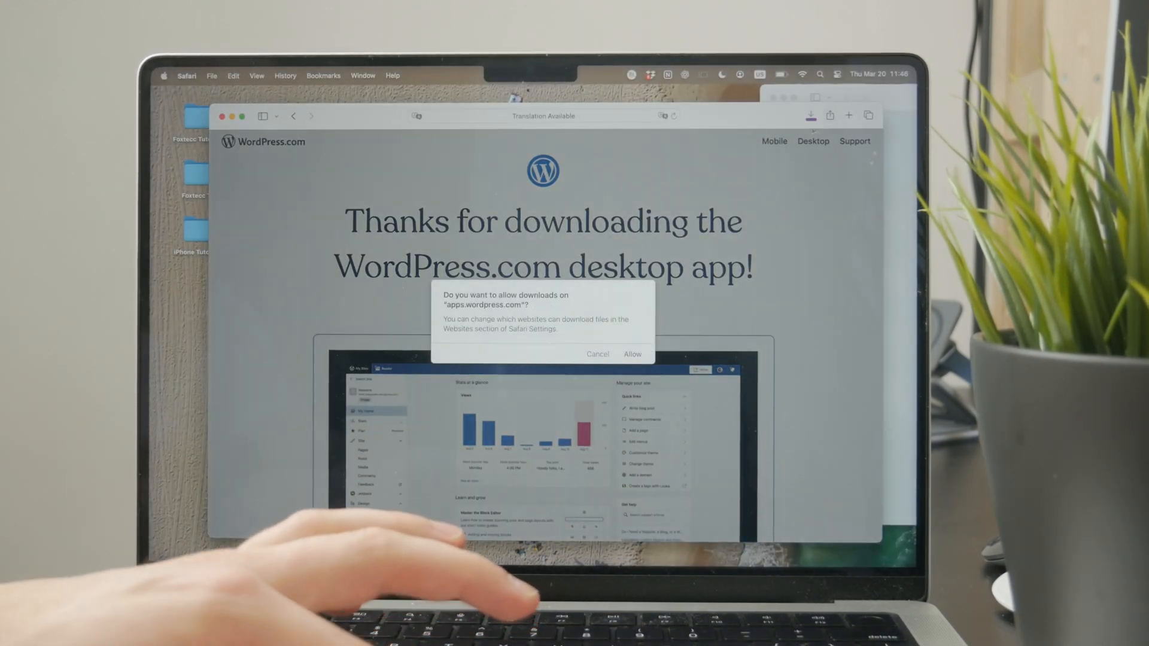
click(632, 355)
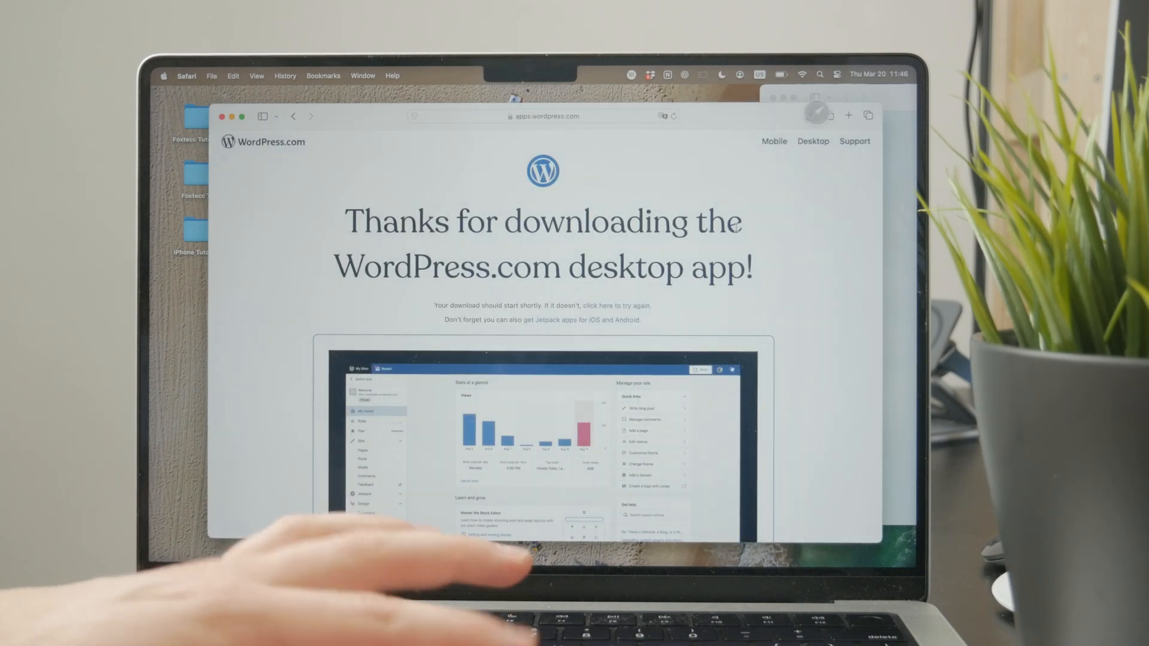
click(810, 115)
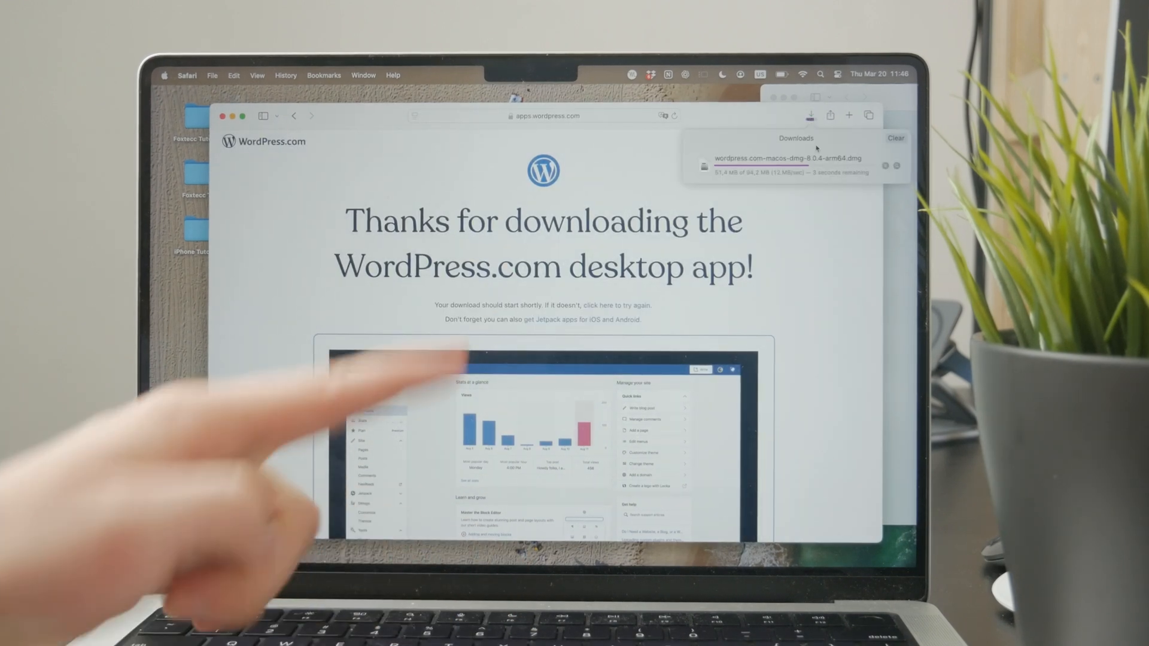